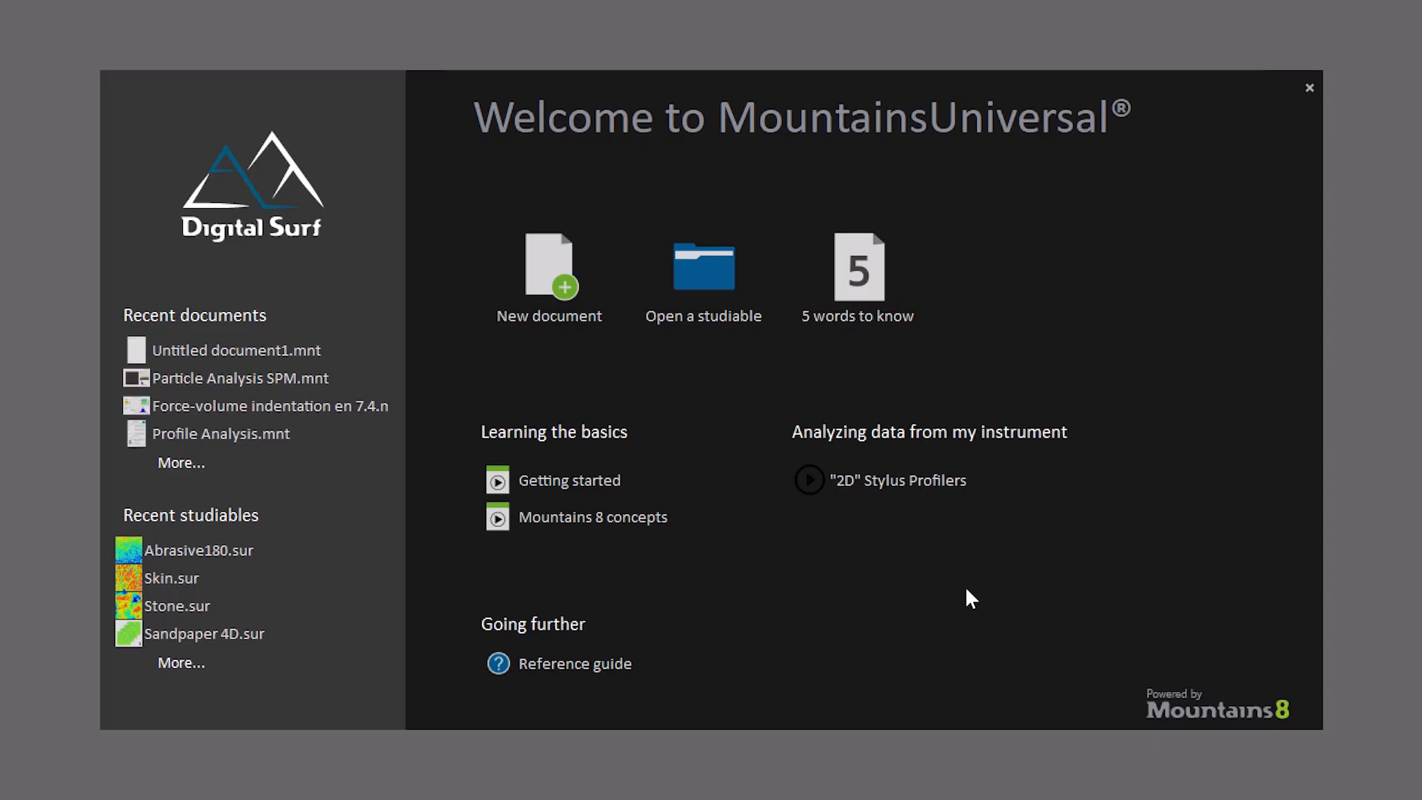
- Create the 'Getting started with Mountains' tutorial document from the Welcome screen
left_click(569, 479)
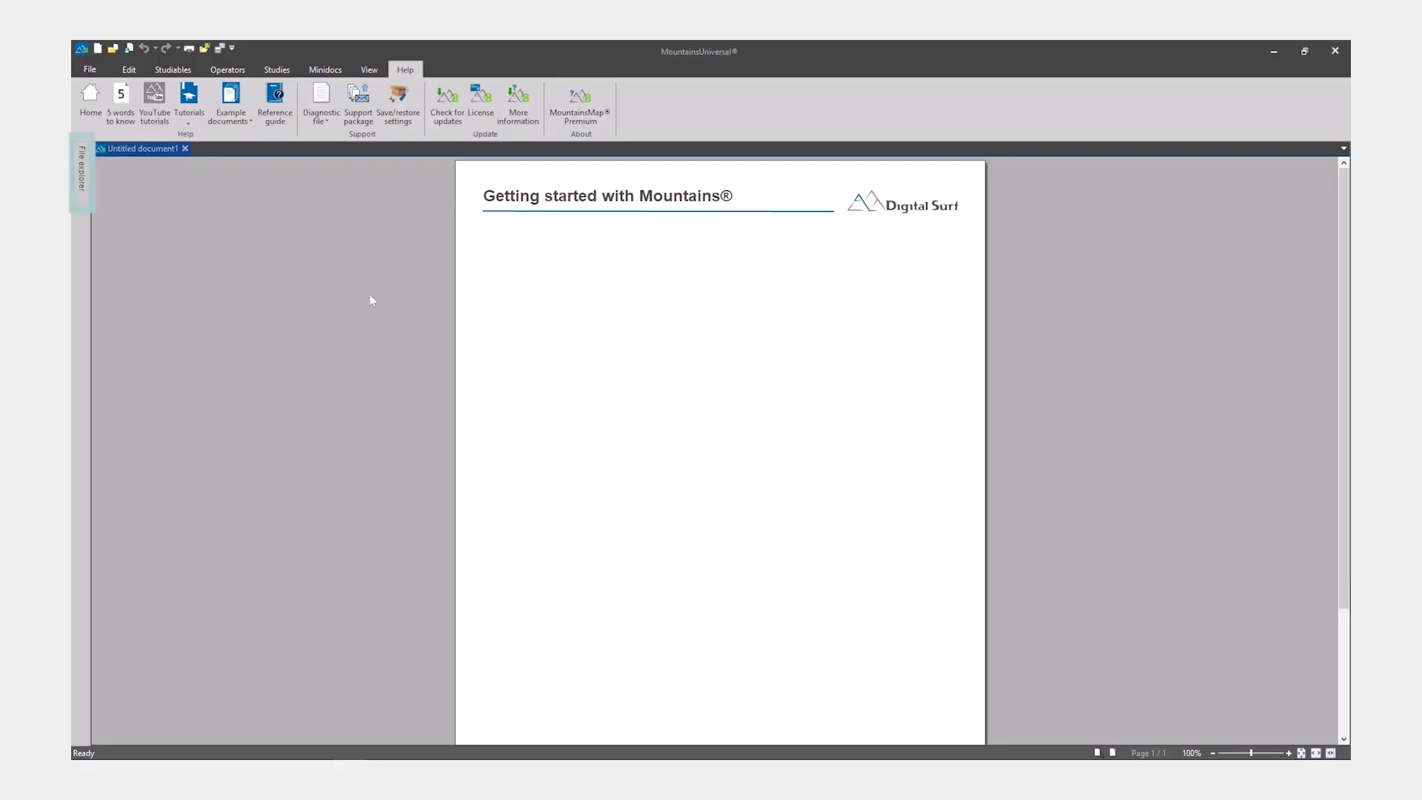
- Load Abrasive180.sur from the Example Studiable folder as a pseudo-color view
left_click(79, 173)
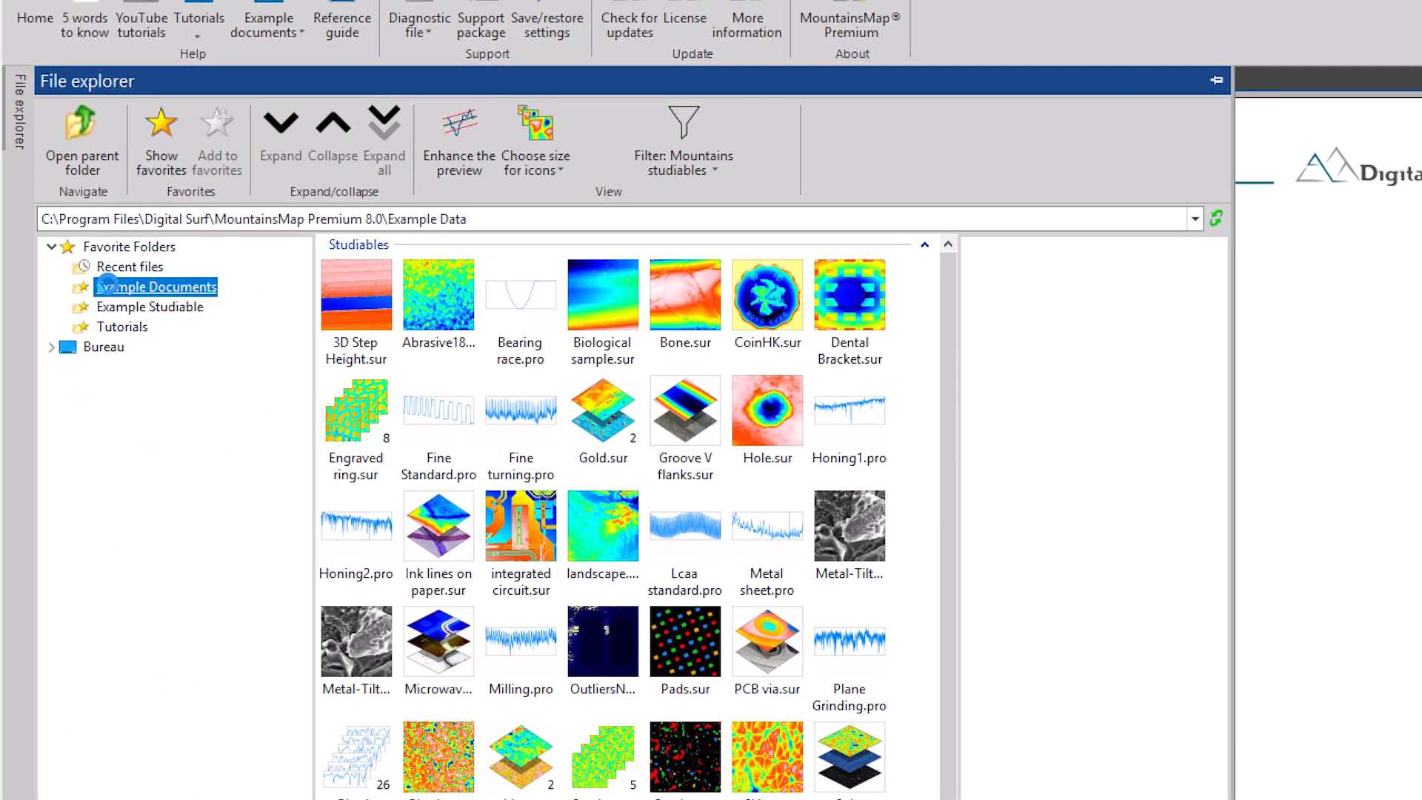
left_click(150, 306)
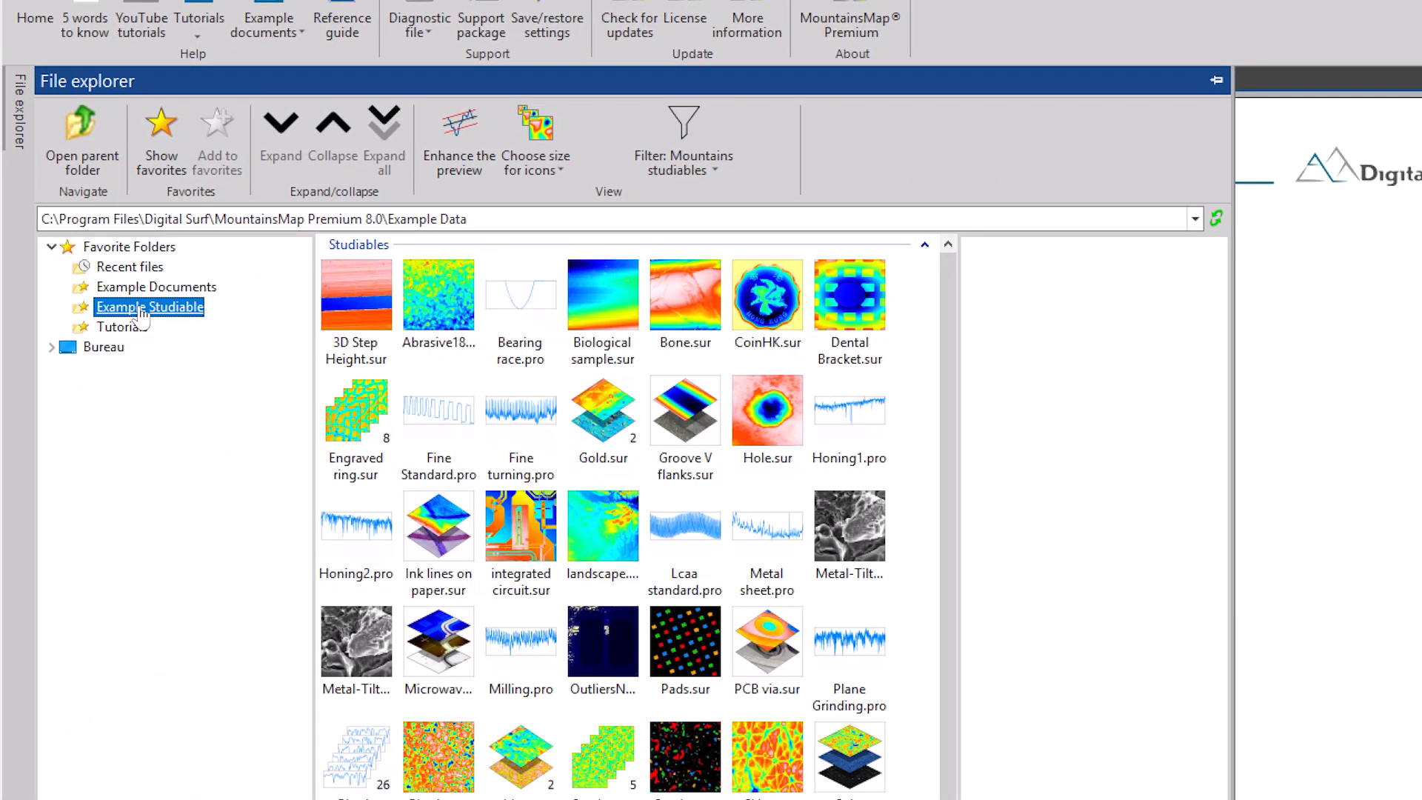
left_click(438, 295)
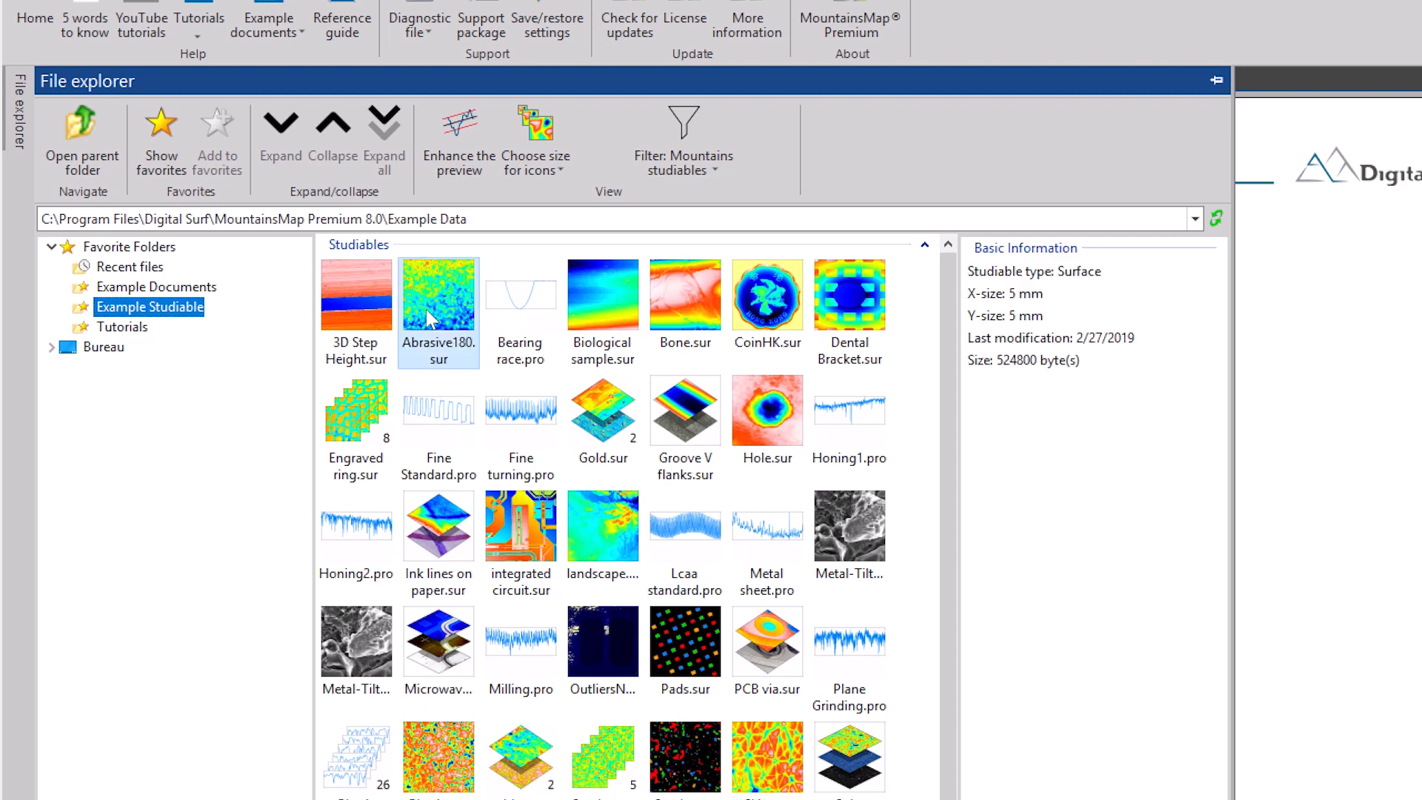
double_click(438, 295)
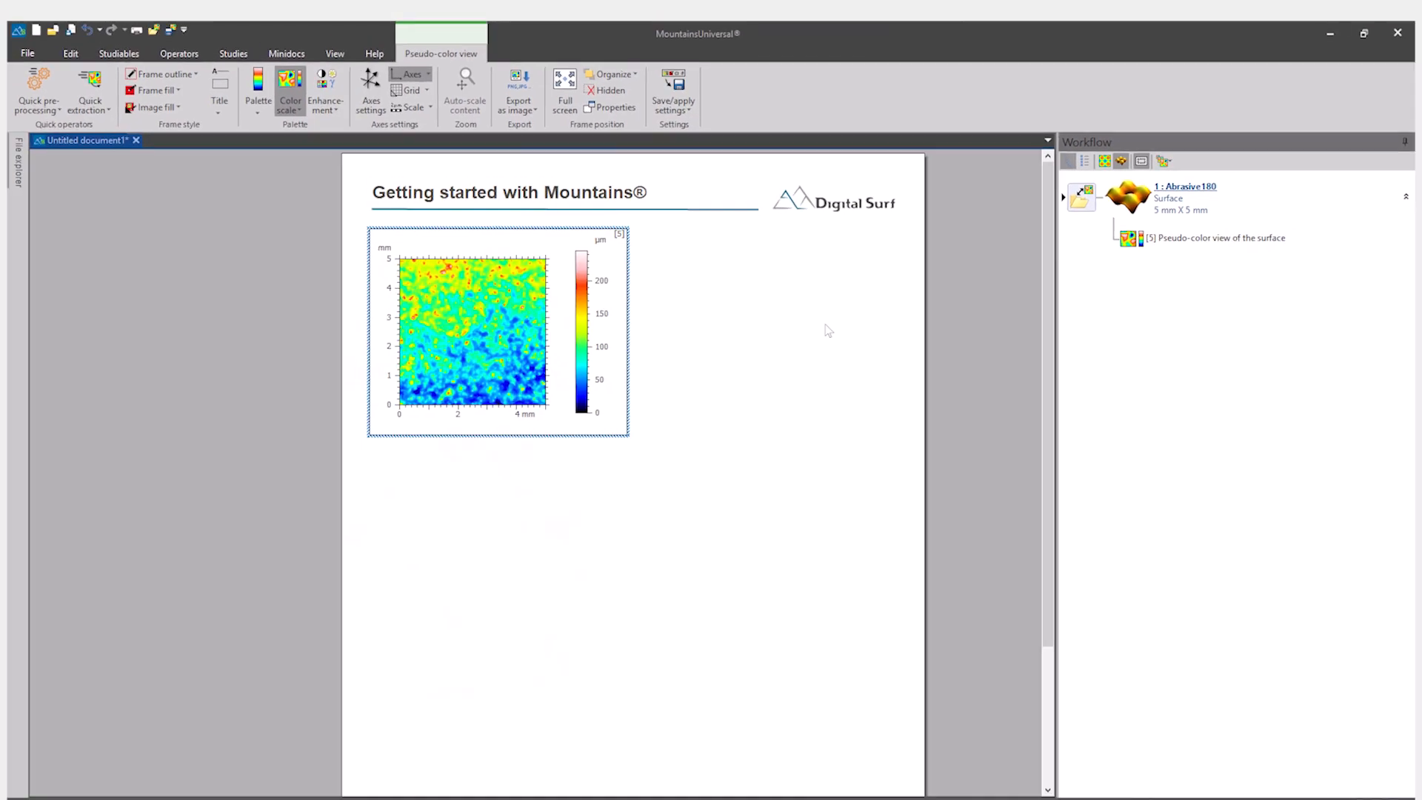